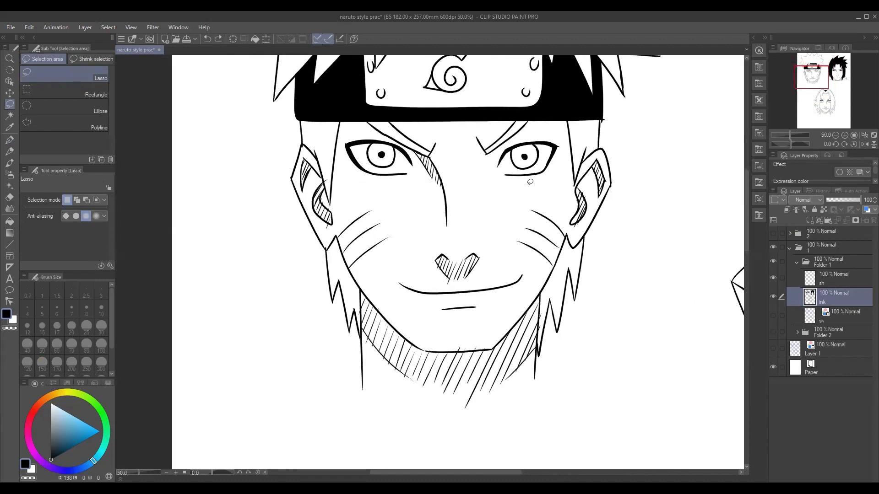
Zoom in on the reference eye and pan down to Sakura's inked face
left_click_drag(504, 134, 550, 185)
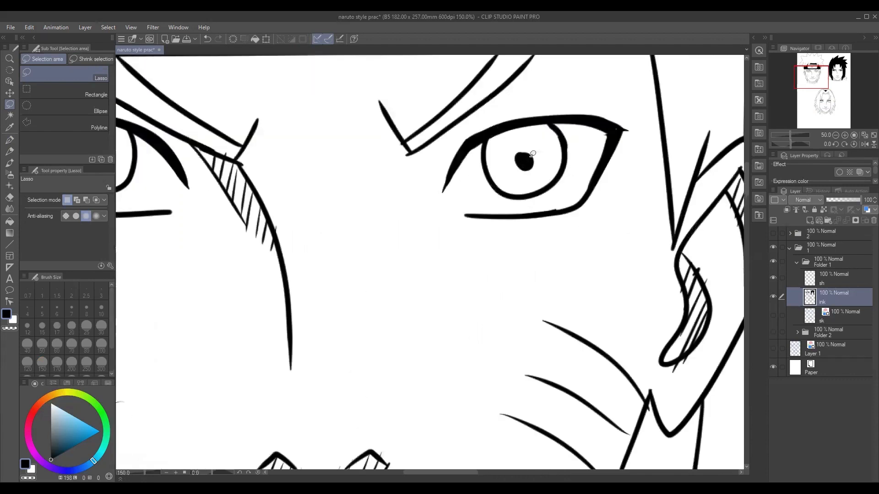
left_click(10, 142)
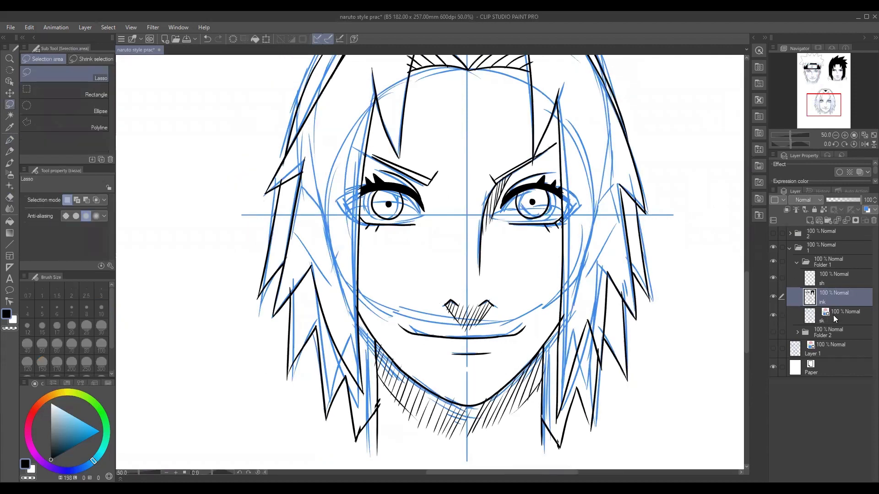
Make the blue 'sk' sketch layer the drawing target
left_click(822, 315)
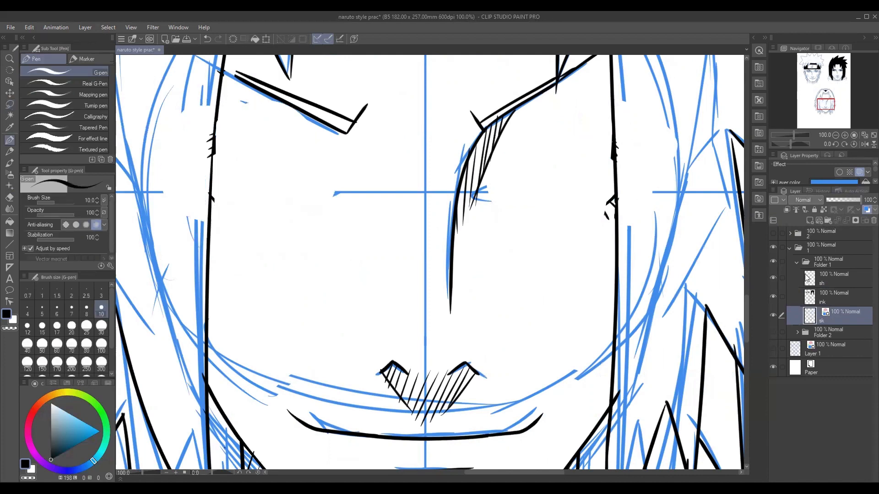
Sketch two blue eye-level guidelines and a round iris on the sketch layer
left_click_drag(311, 194, 679, 193)
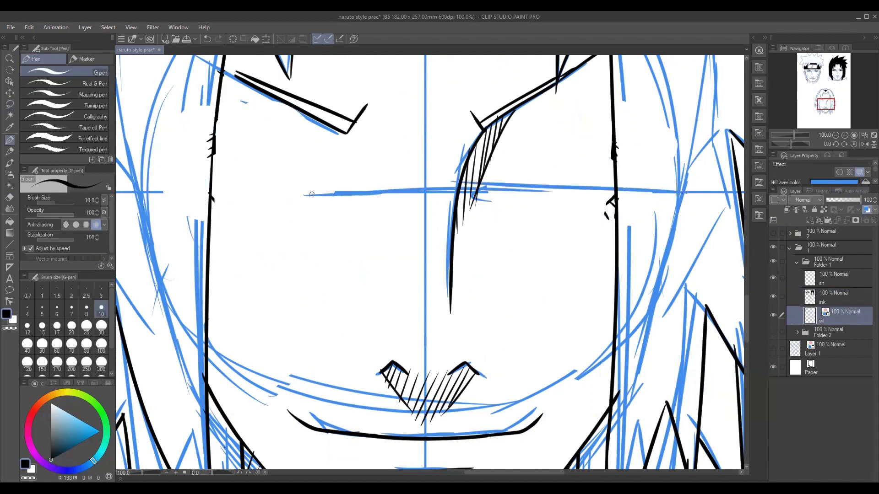
left_click_drag(311, 195, 580, 184)
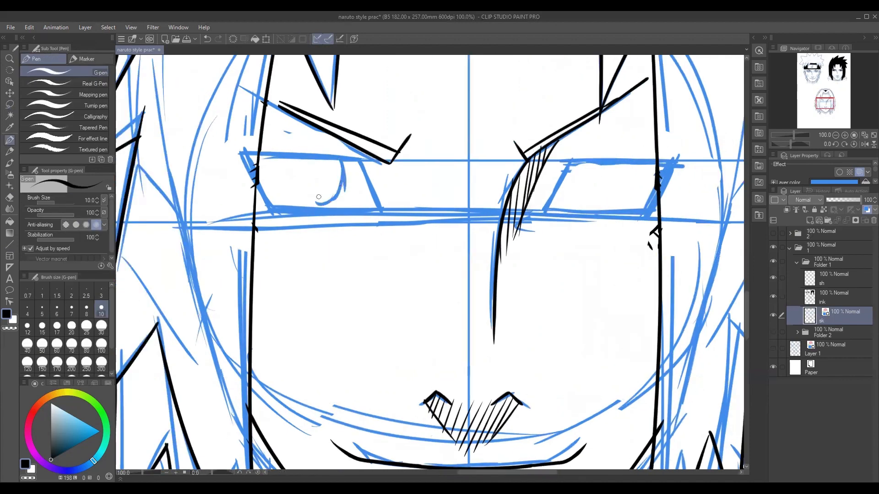
left_click_drag(280, 168, 348, 201)
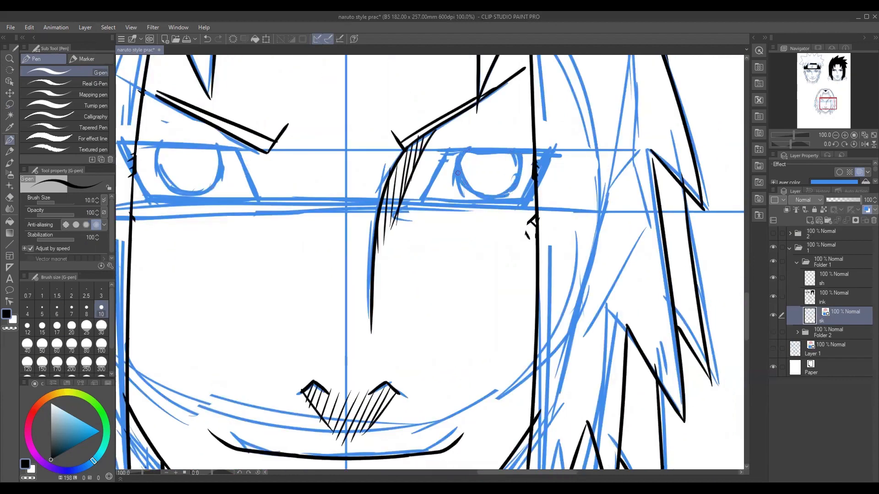
scroll("down", 3)
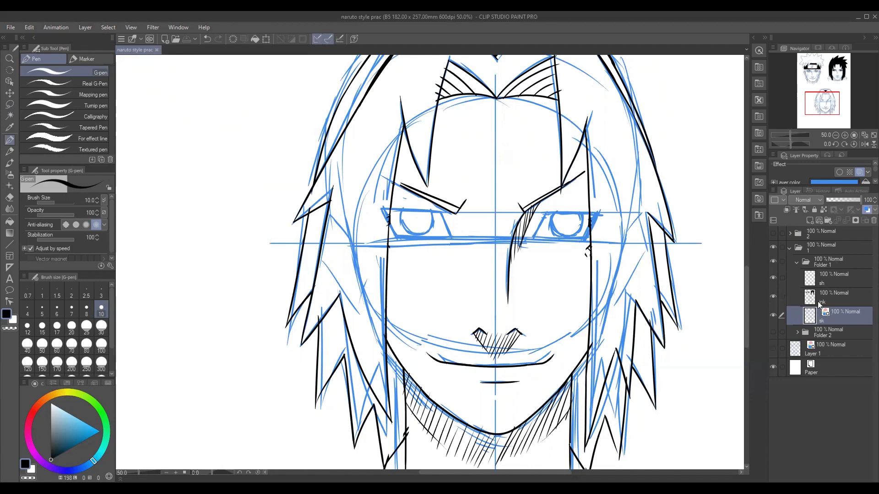
On the 'ink' layer, ink the right eye's lid lines and round iris
left_click(833, 296)
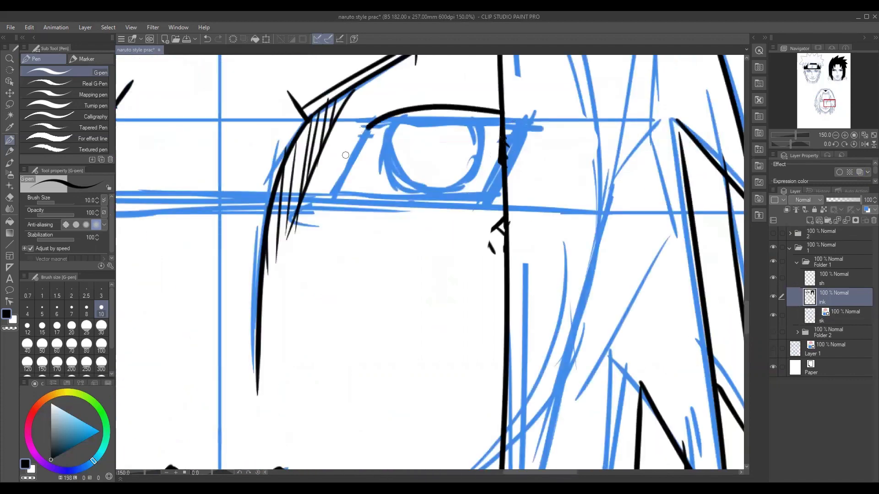
left_click_drag(342, 157, 487, 94)
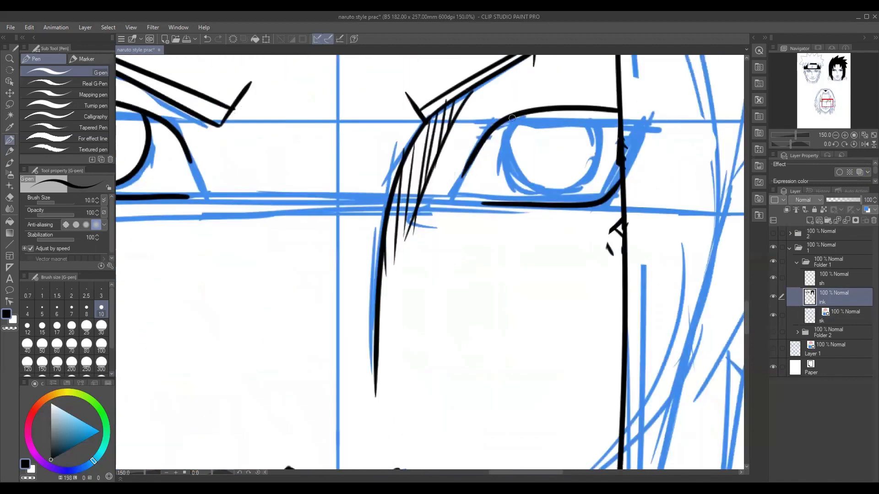
left_click_drag(512, 118, 596, 129)
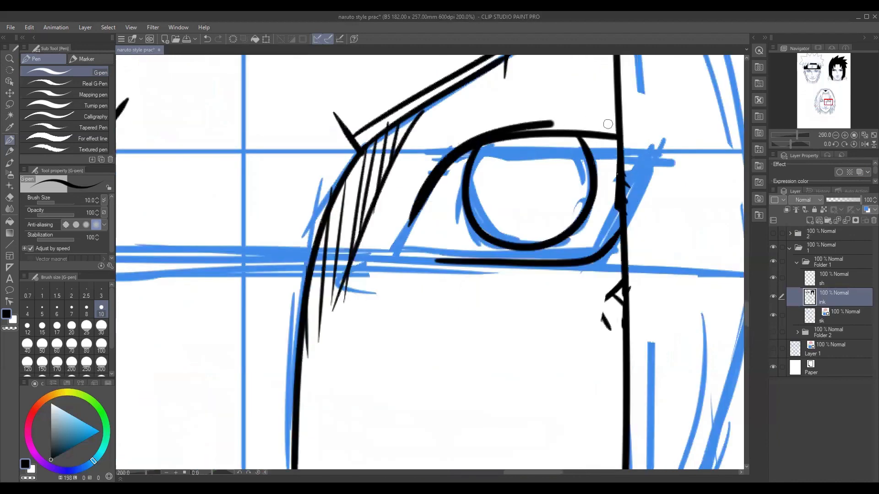
Ink extra lash detail on the right eye and dot in its pupil
left_click_drag(504, 126, 616, 133)
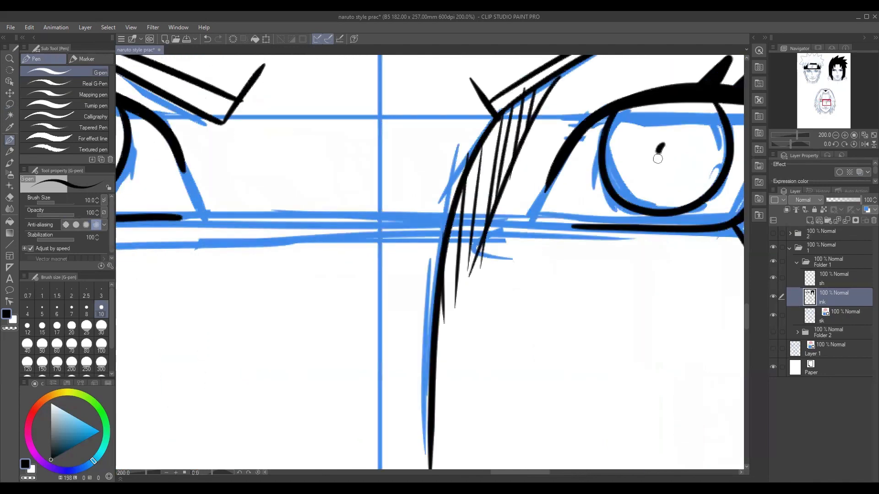
left_click(664, 154)
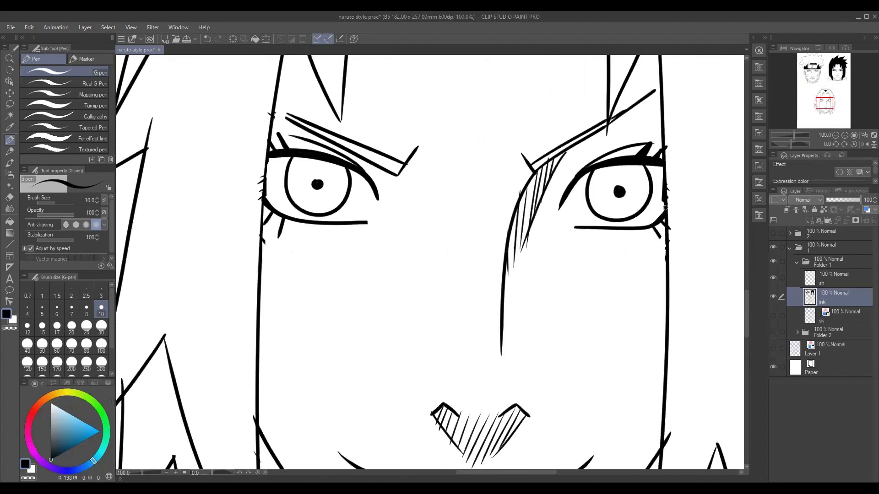
Lasso-select and reposition the right and left eyes, confirming each move
left_click(9, 104)
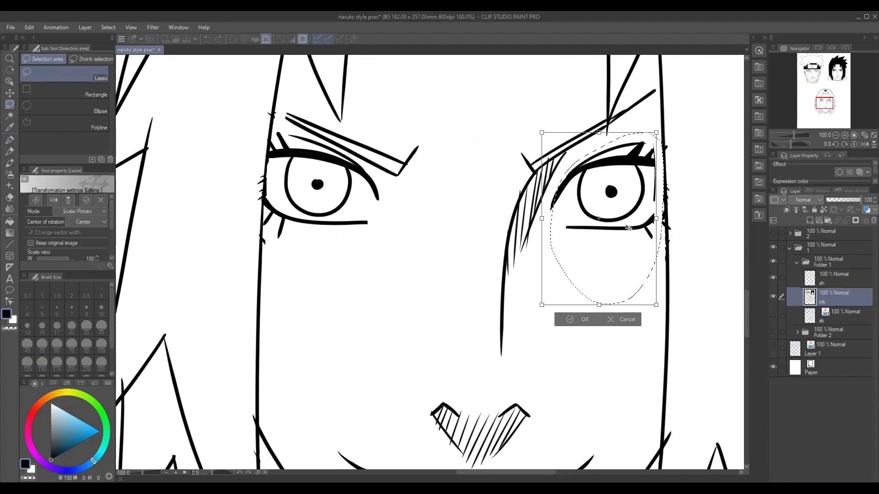
left_click(585, 319)
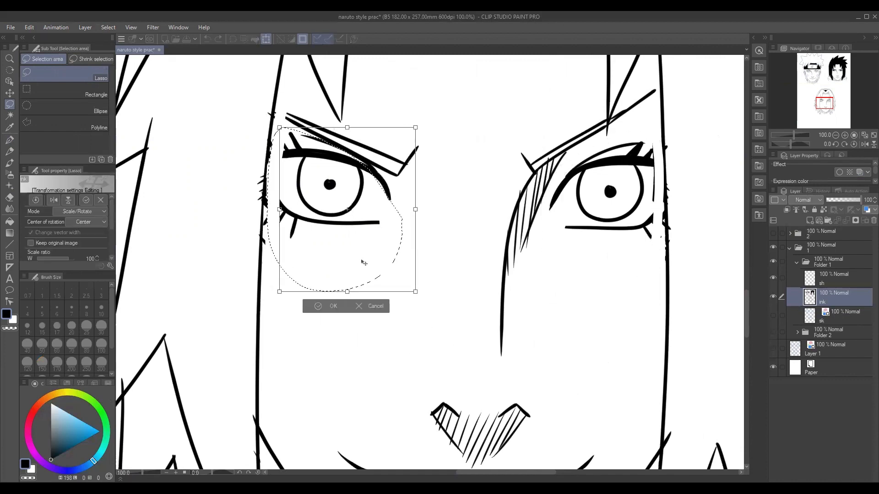
left_click(325, 306)
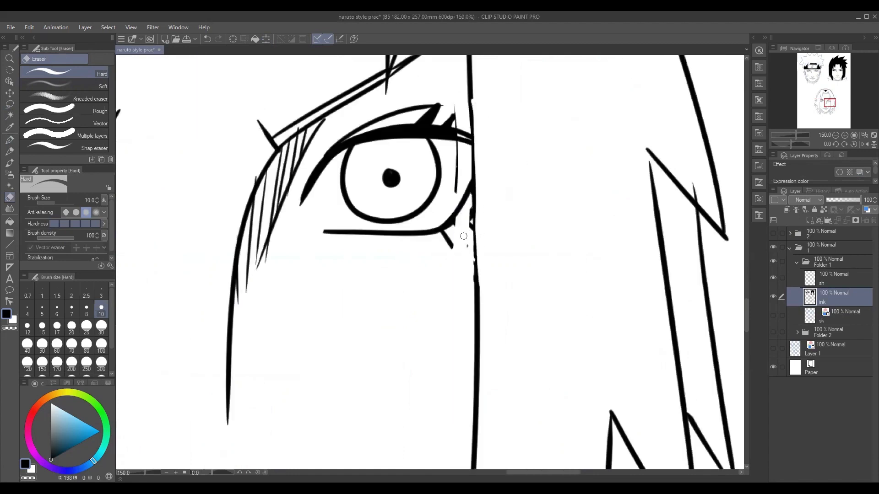
Erase stray lines where hair overlaps the eye and redraw the hair strand
left_click_drag(464, 235, 453, 194)
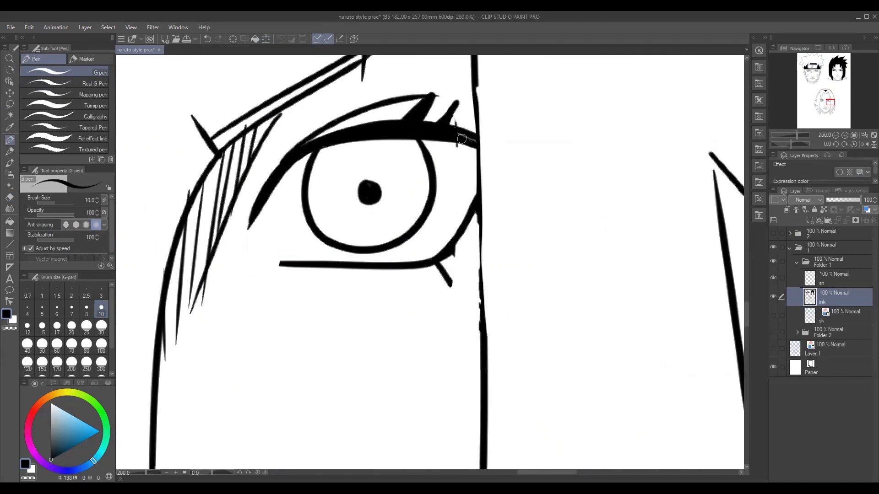
left_click_drag(479, 138, 476, 381)
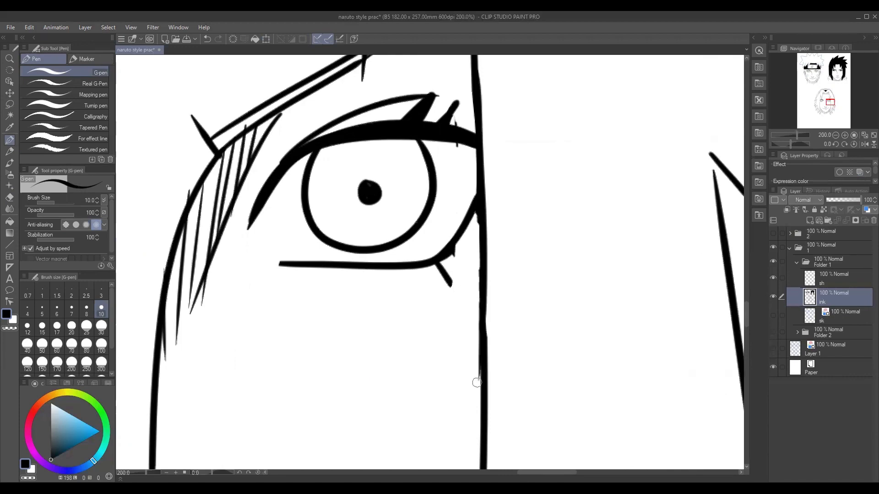